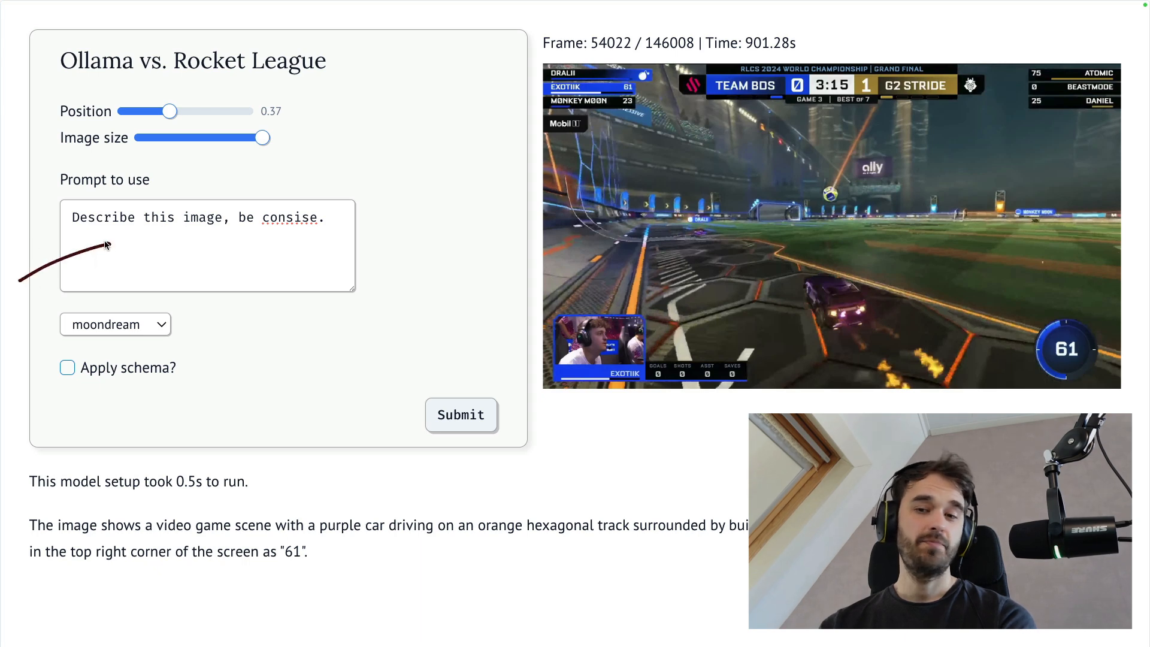
mouse_move(29, 353)
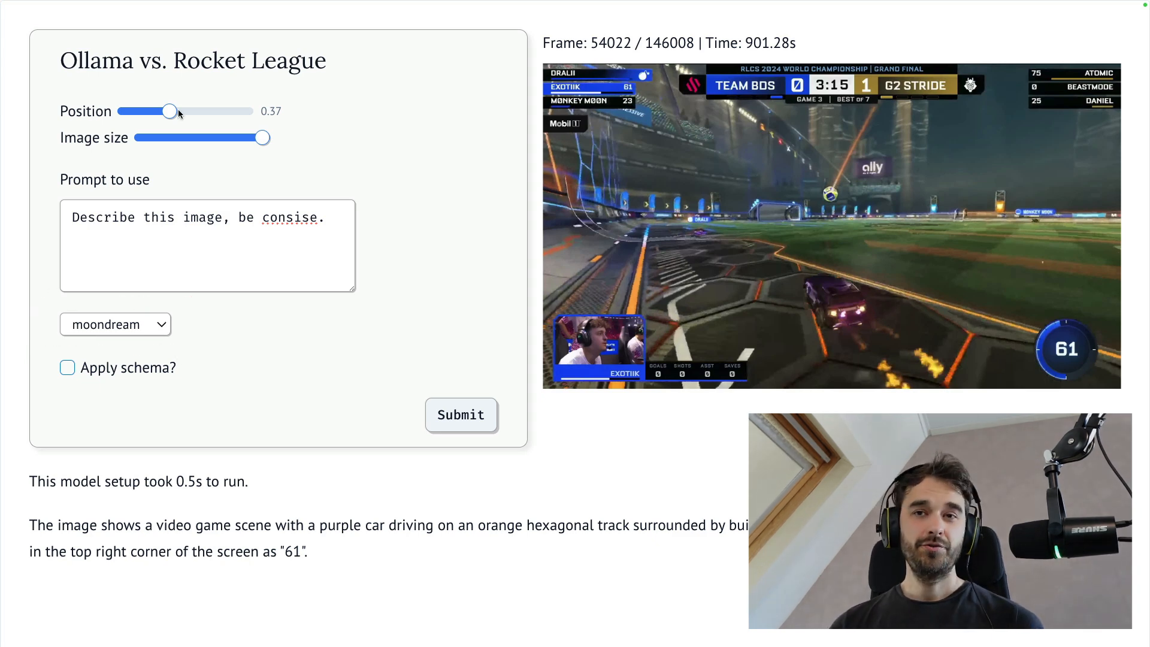
mouse_move(160, 118)
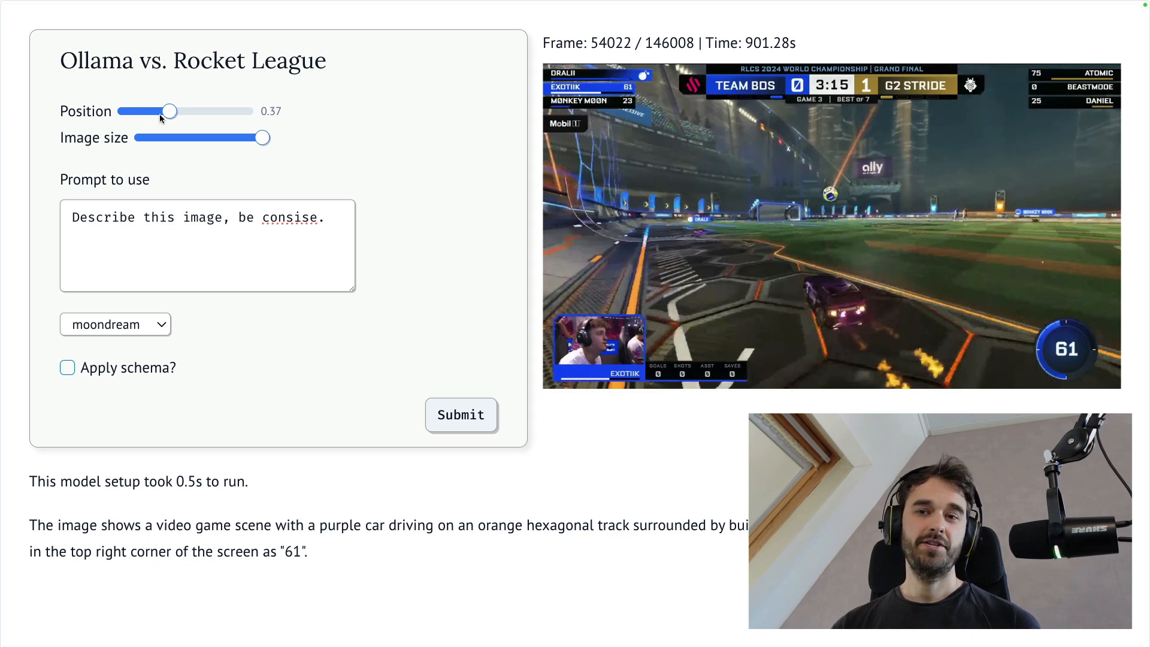
Step: Describe an earlier match frame with the vision model, then a much later frame after moving the Position slider
drag(173, 111, 151, 110)
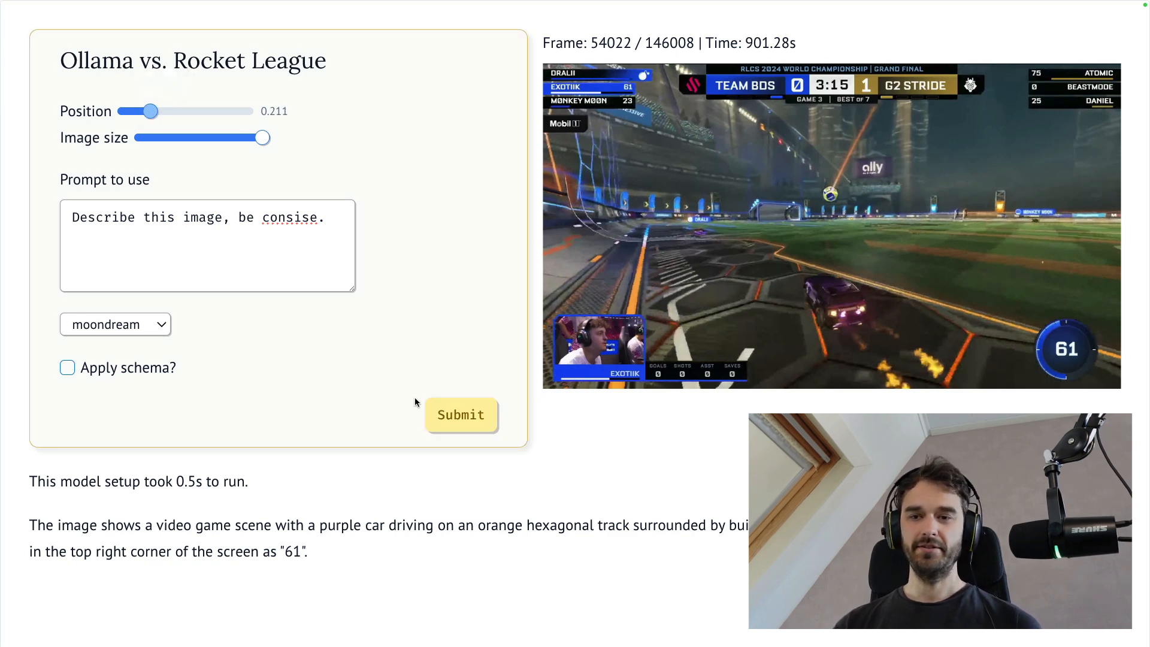
click(460, 416)
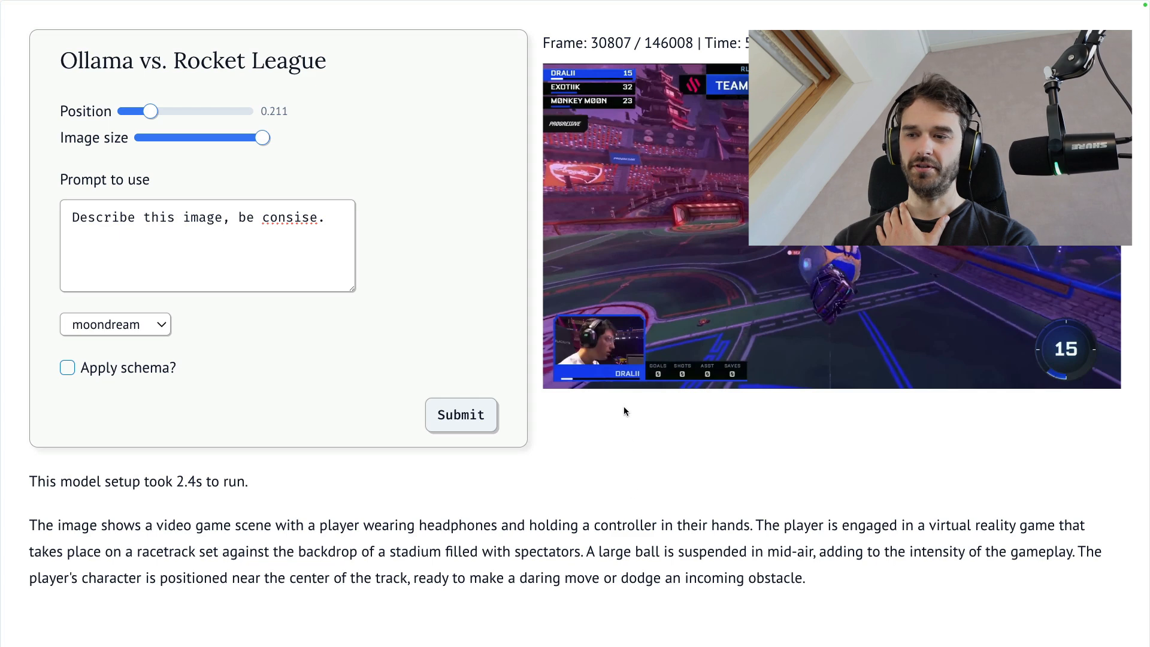
mouse_move(916, 539)
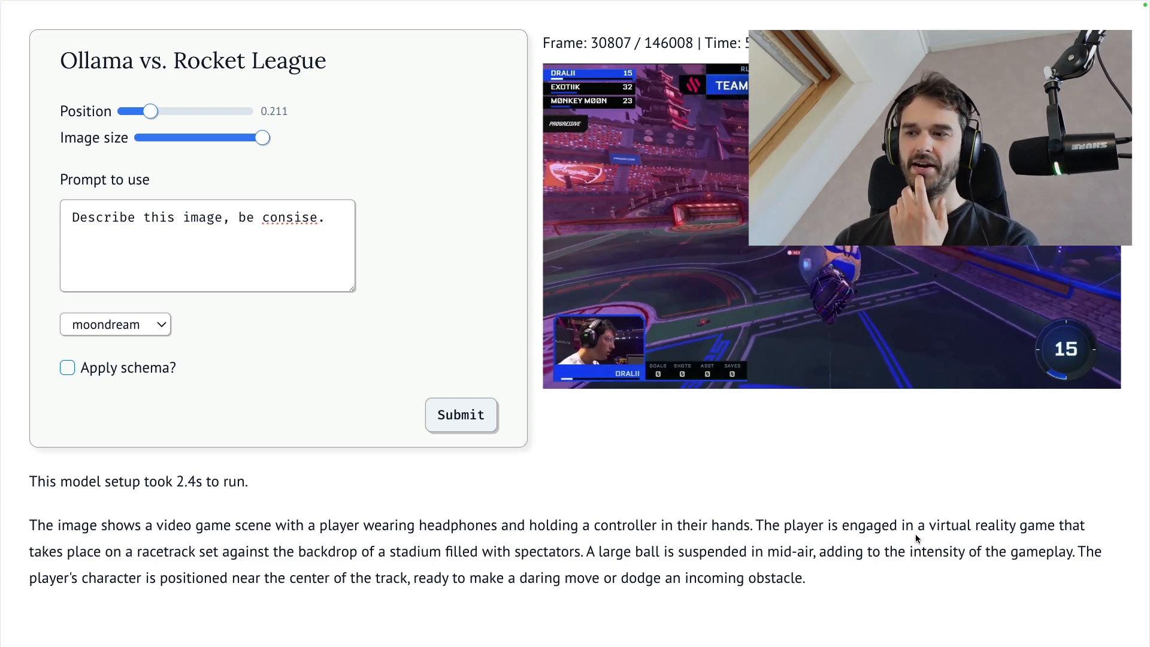
mouse_move(834, 592)
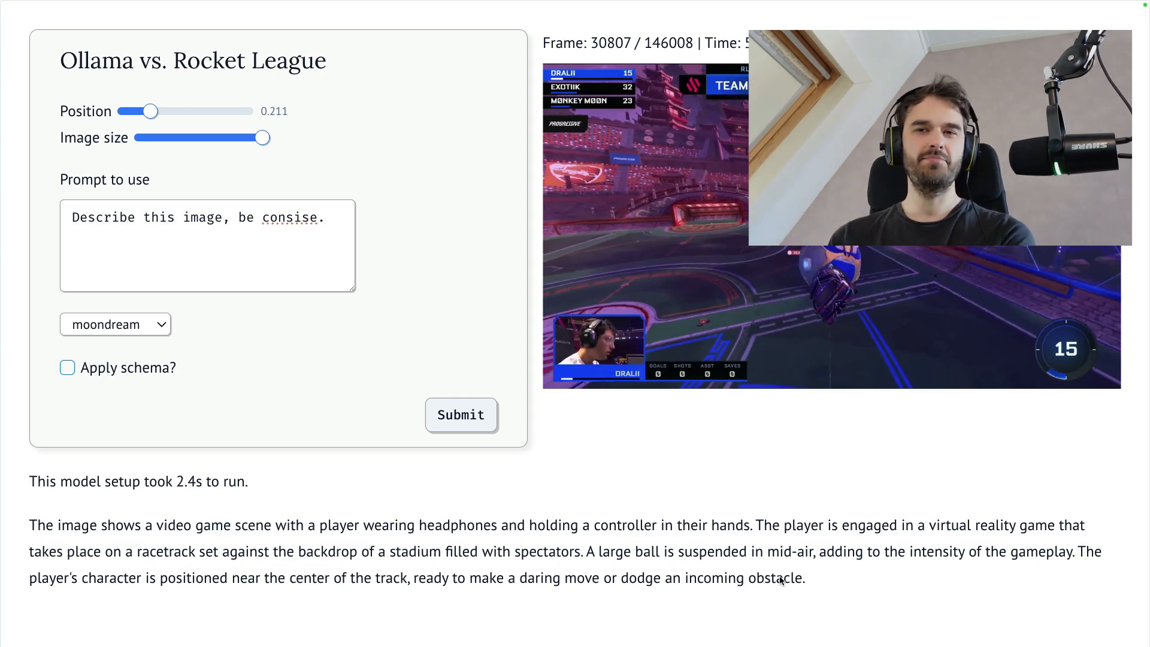
drag(150, 110, 234, 110)
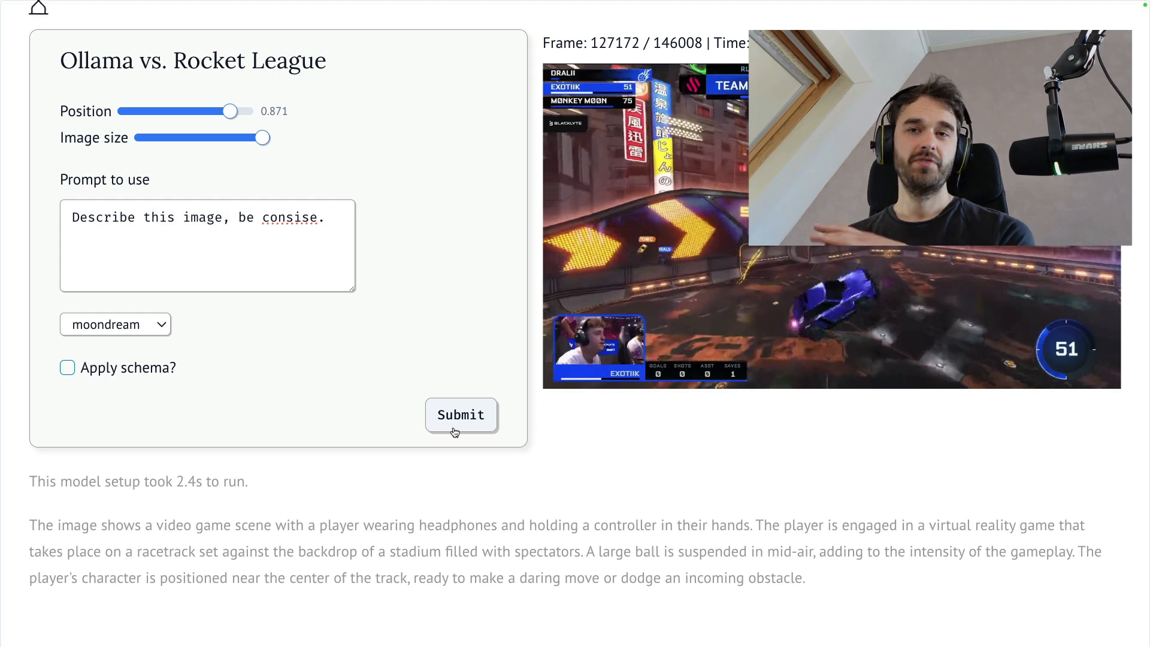
click(460, 414)
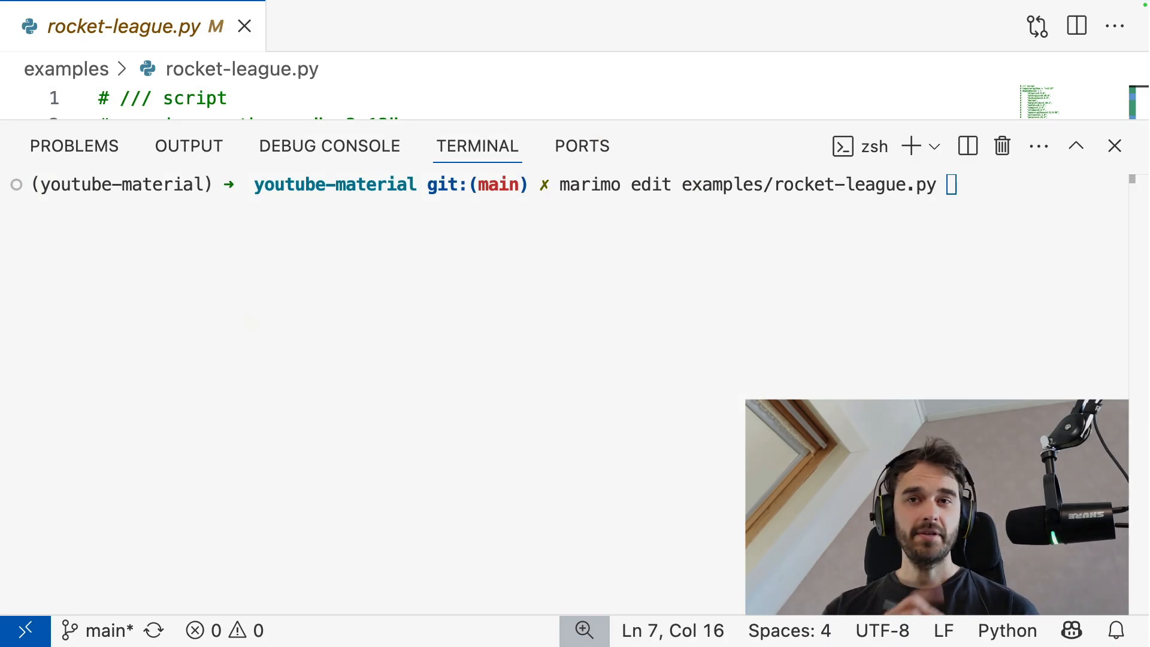
mouse_move(580, 253)
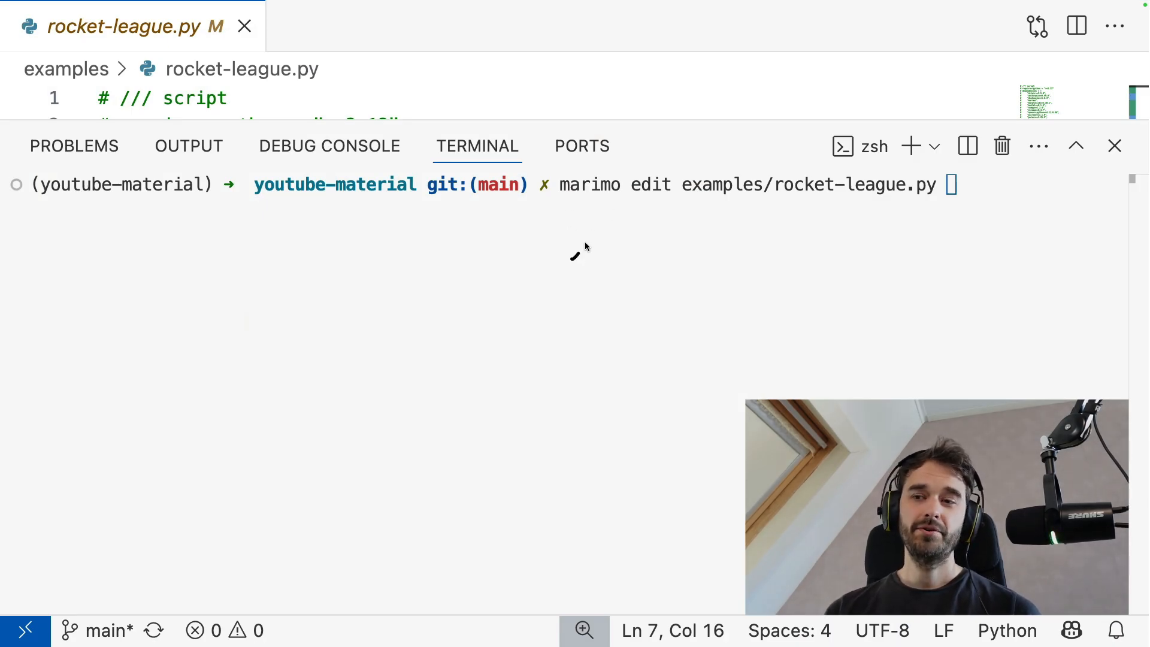
mouse_move(757, 257)
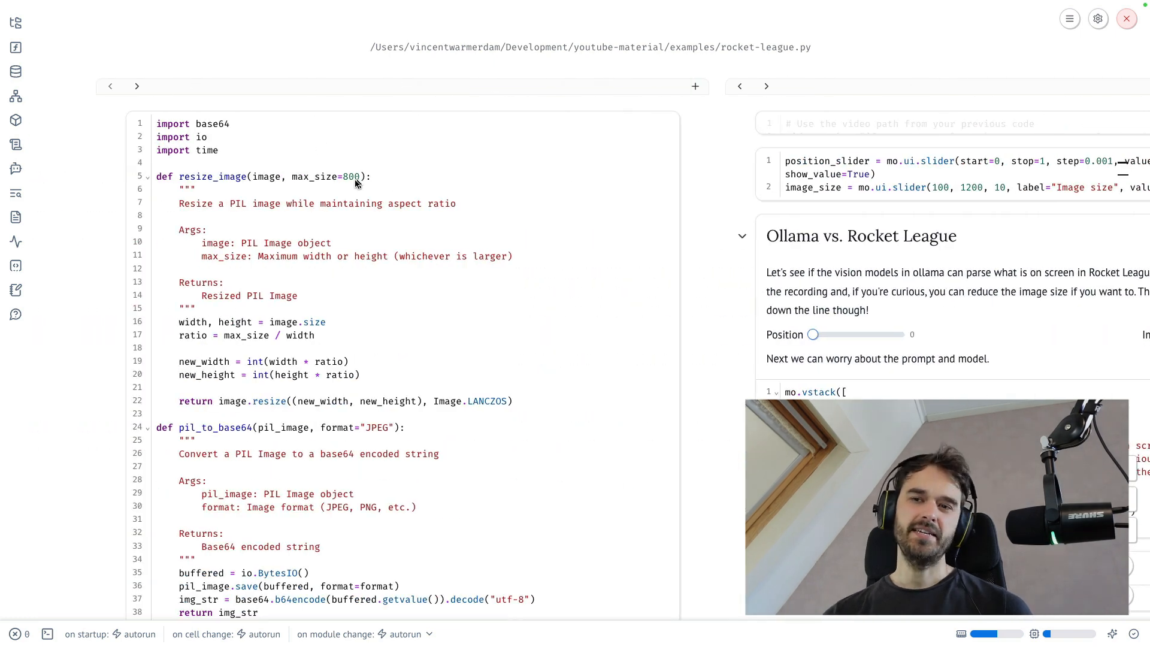
mouse_move(282, 128)
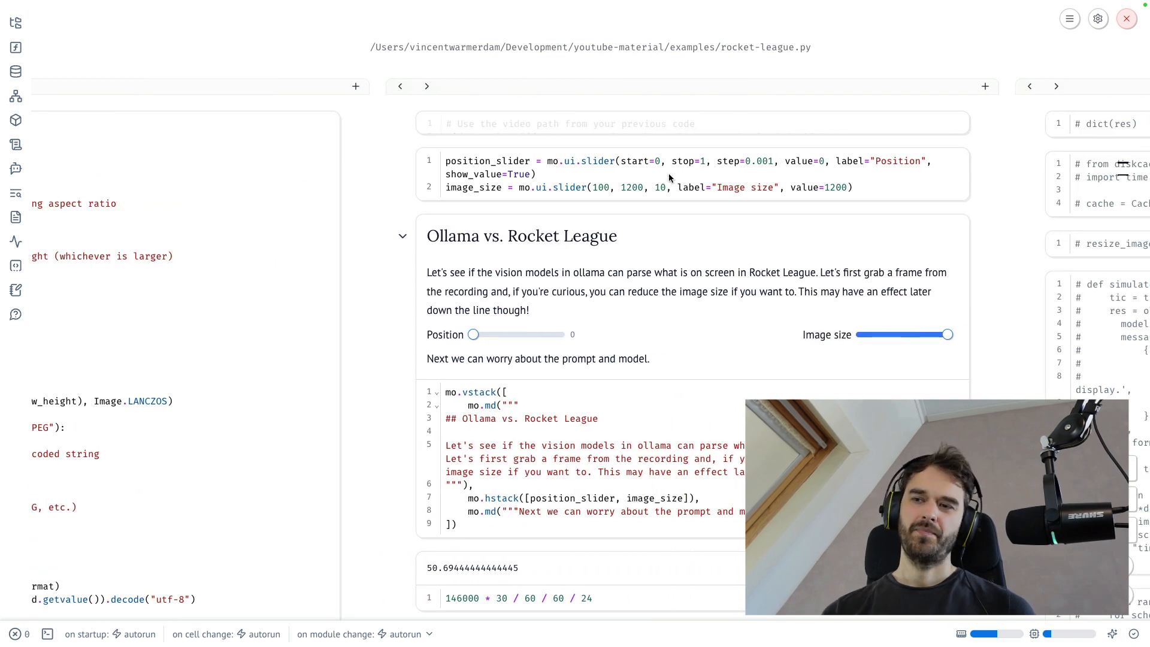
mouse_move(145, 107)
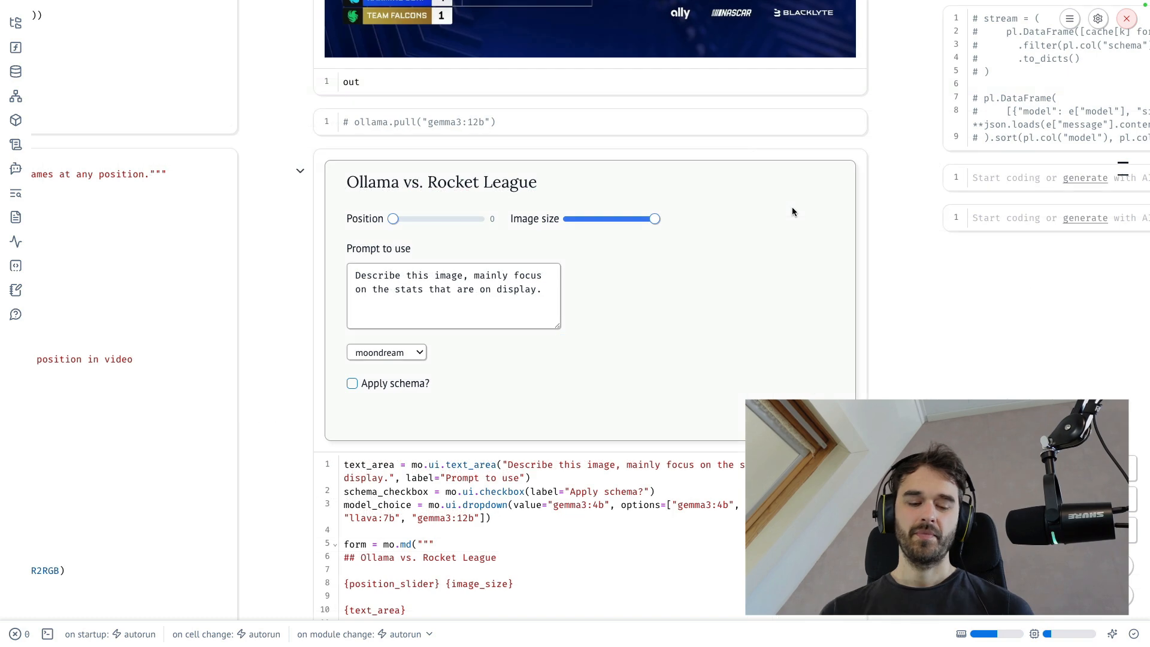
mouse_move(293, 499)
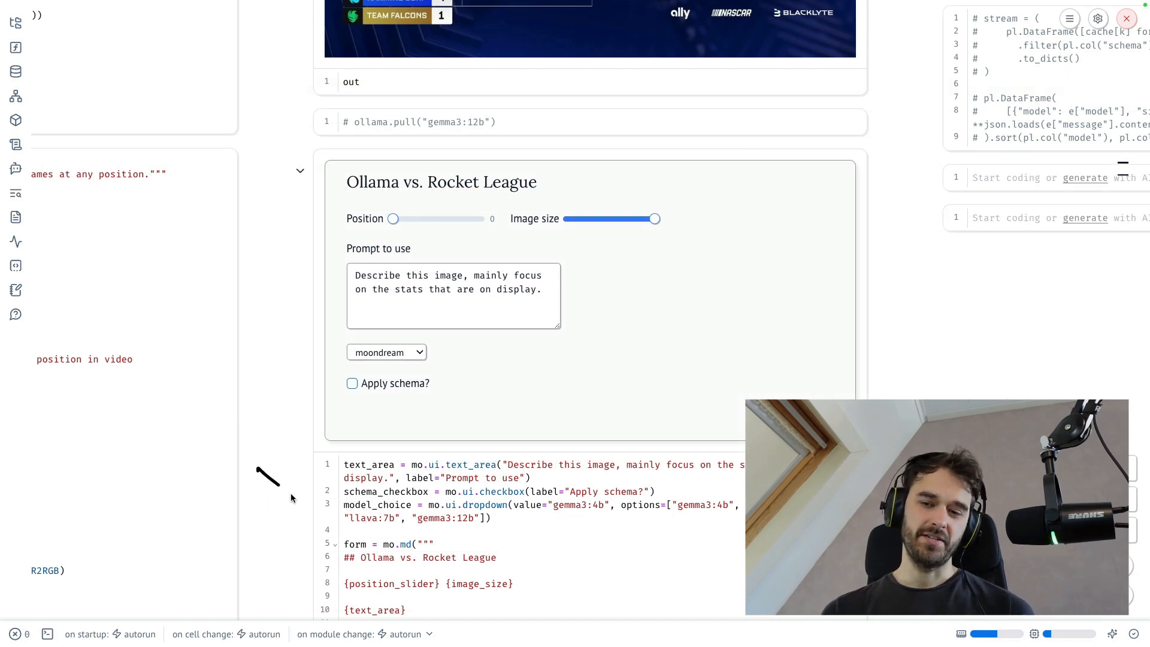
mouse_move(715, 175)
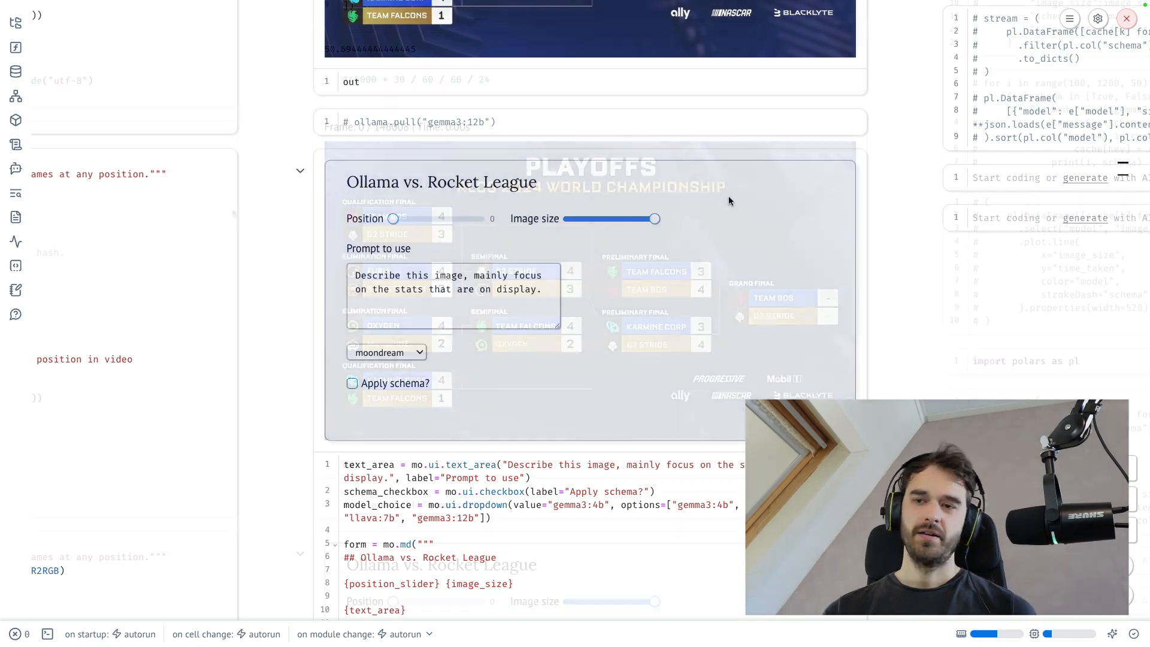
scroll(down, 3)
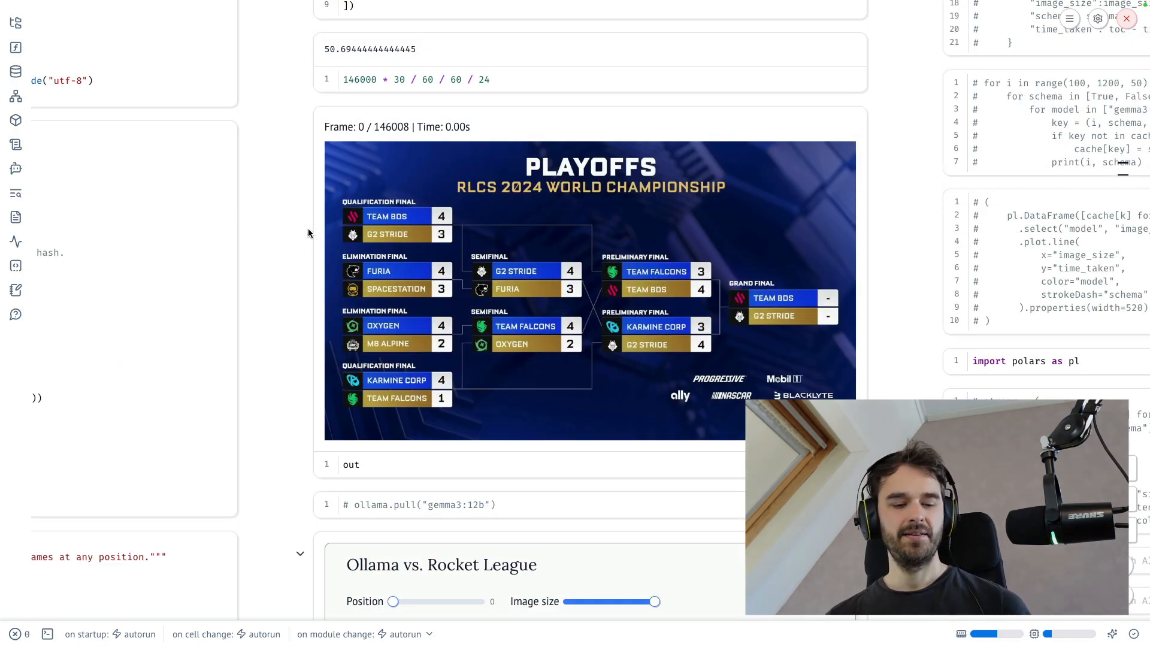
scroll(down, 3)
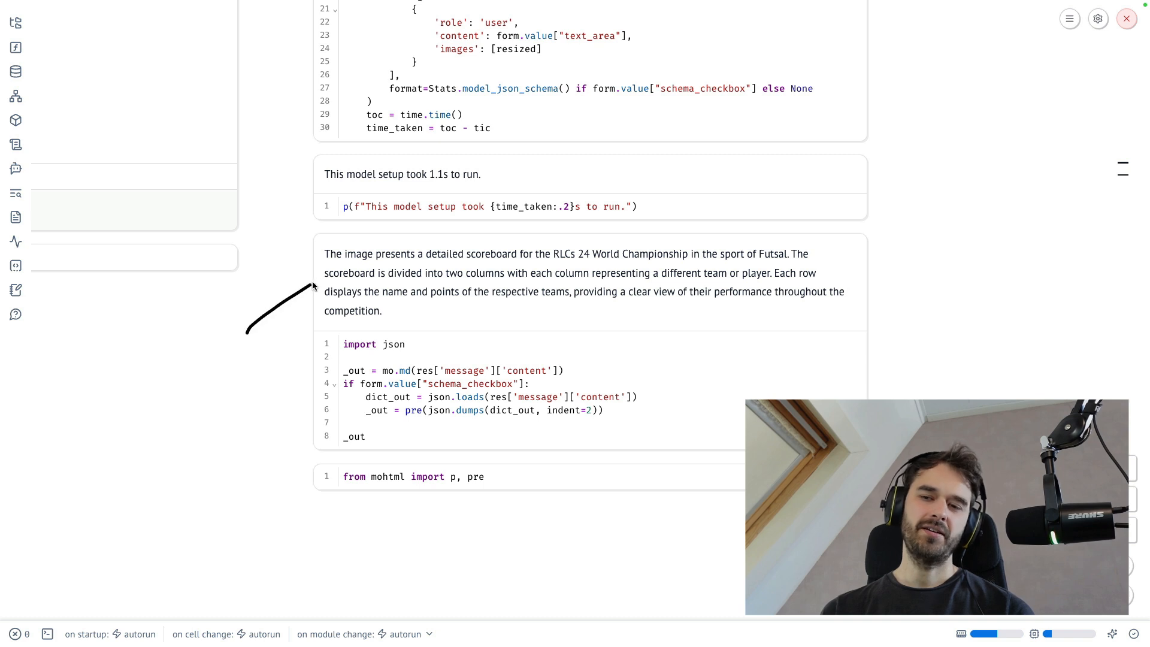
mouse_move(267, 268)
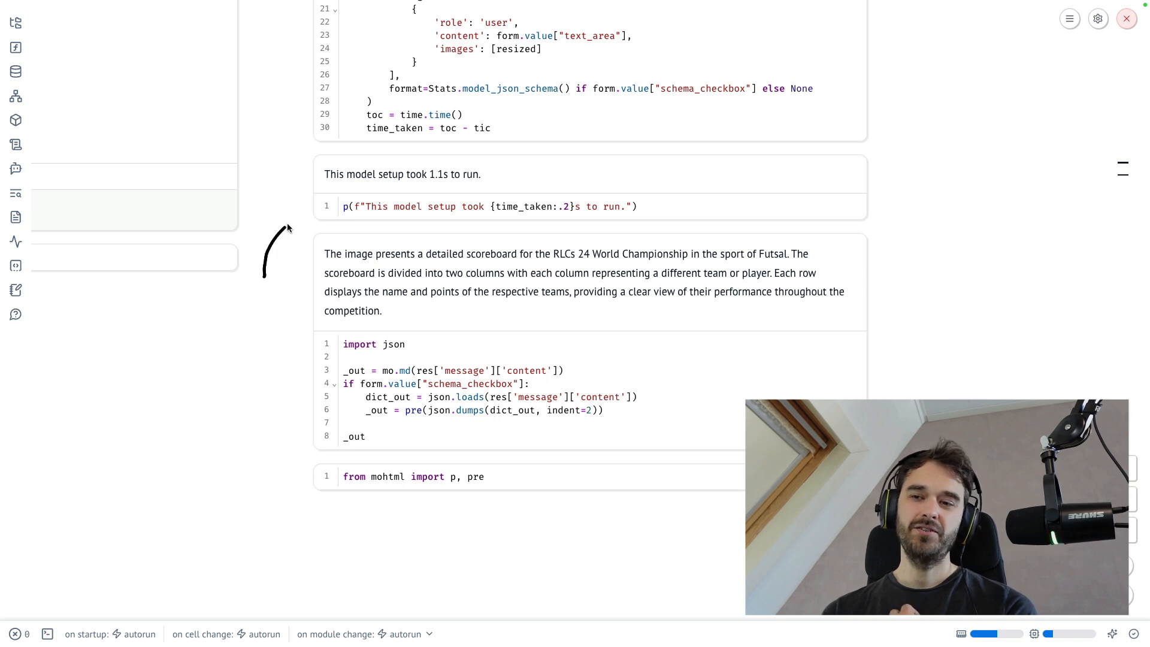
mouse_move(363, 200)
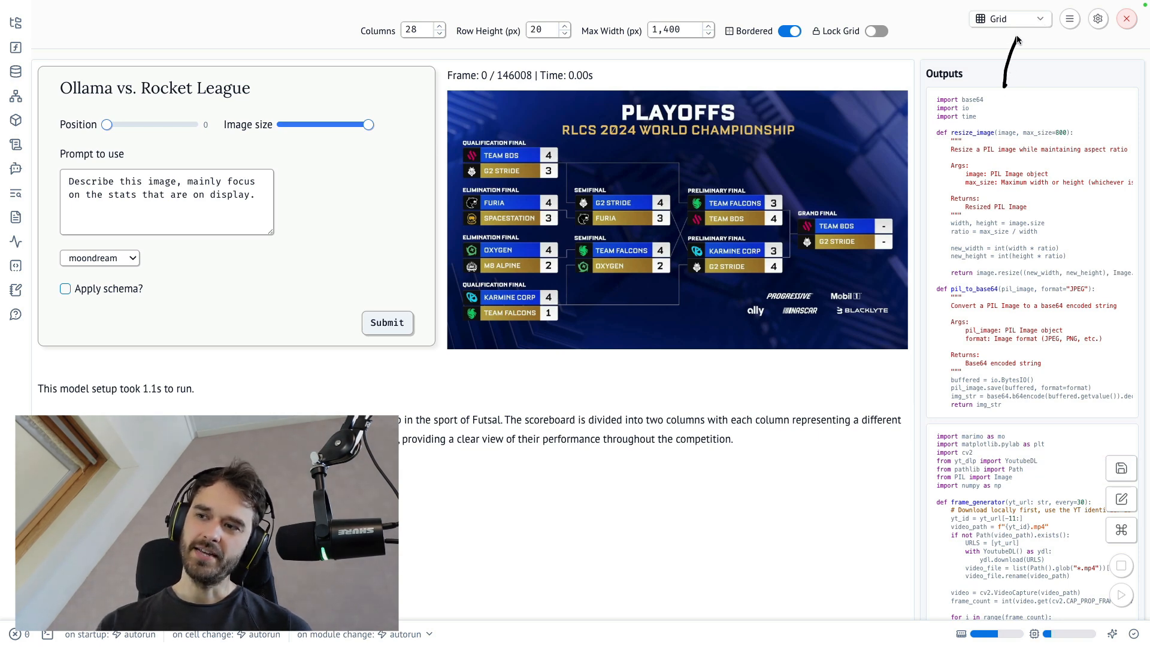
Step: Switch to app preview so the form, frame and description can be placed on the grid layout
click(1036, 18)
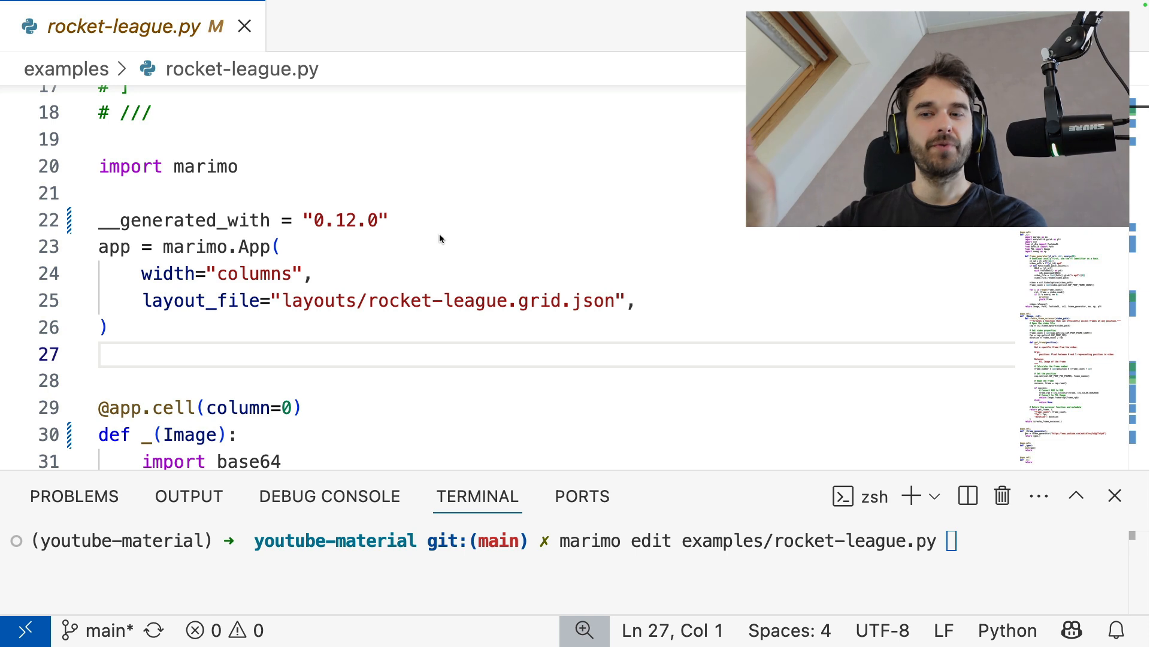
mouse_move(160, 228)
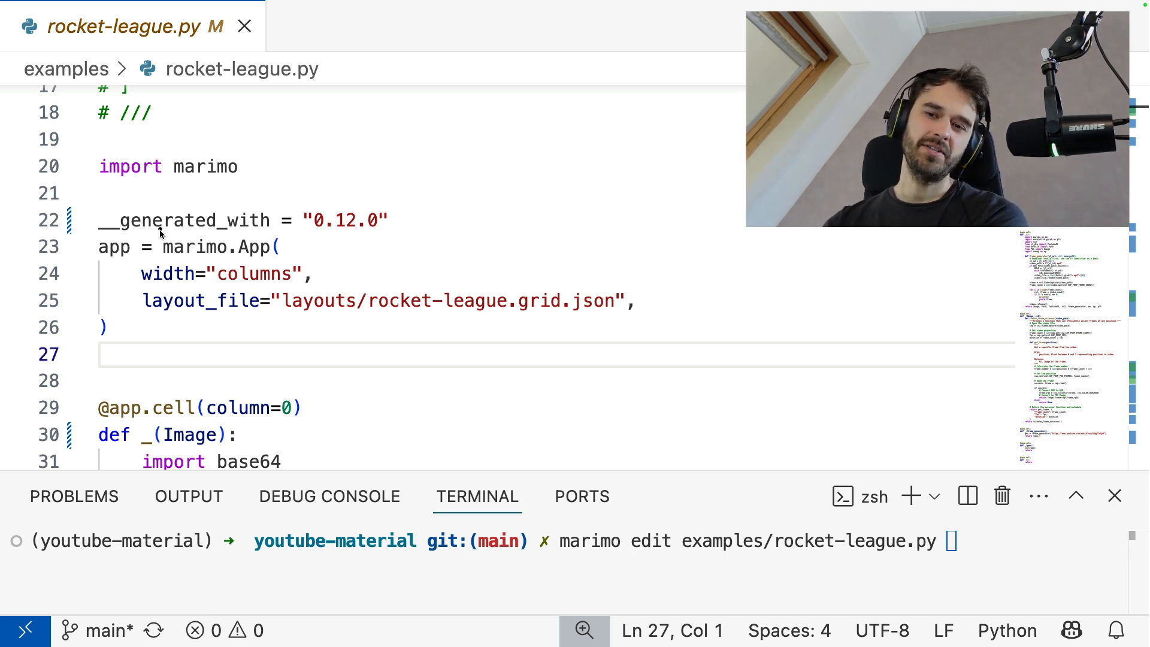
mouse_move(189, 373)
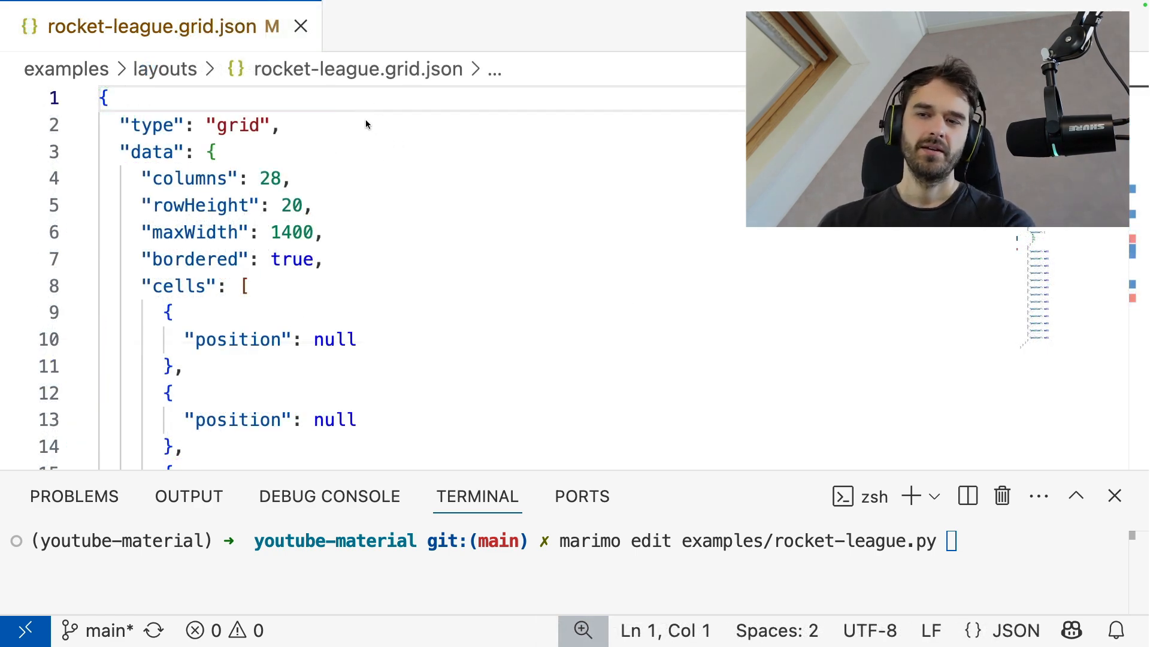
mouse_move(338, 154)
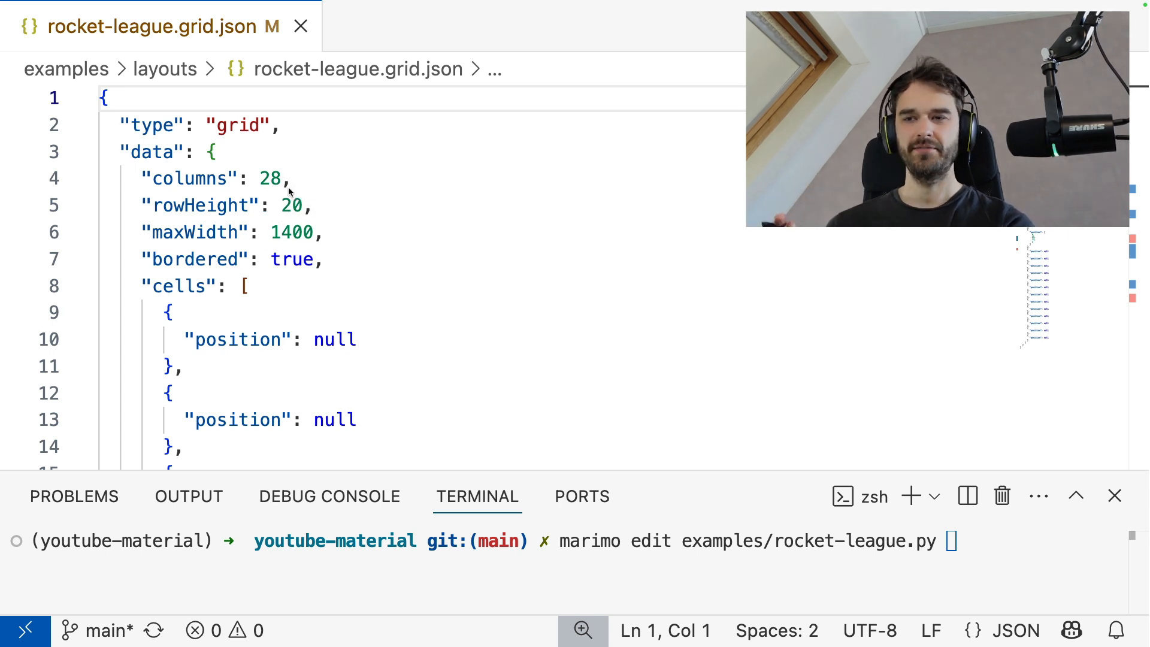
Step: Close the rocket-league.grid.json editor so only the terminal with the marimo edit command remains
click(300, 25)
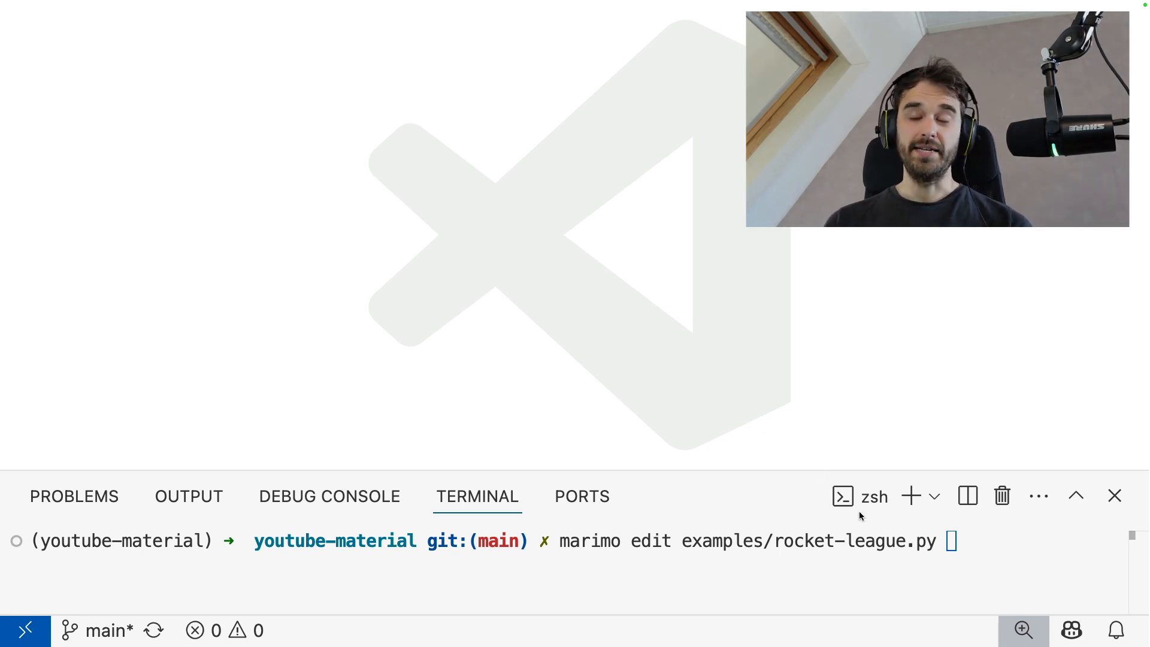
mouse_move(648, 521)
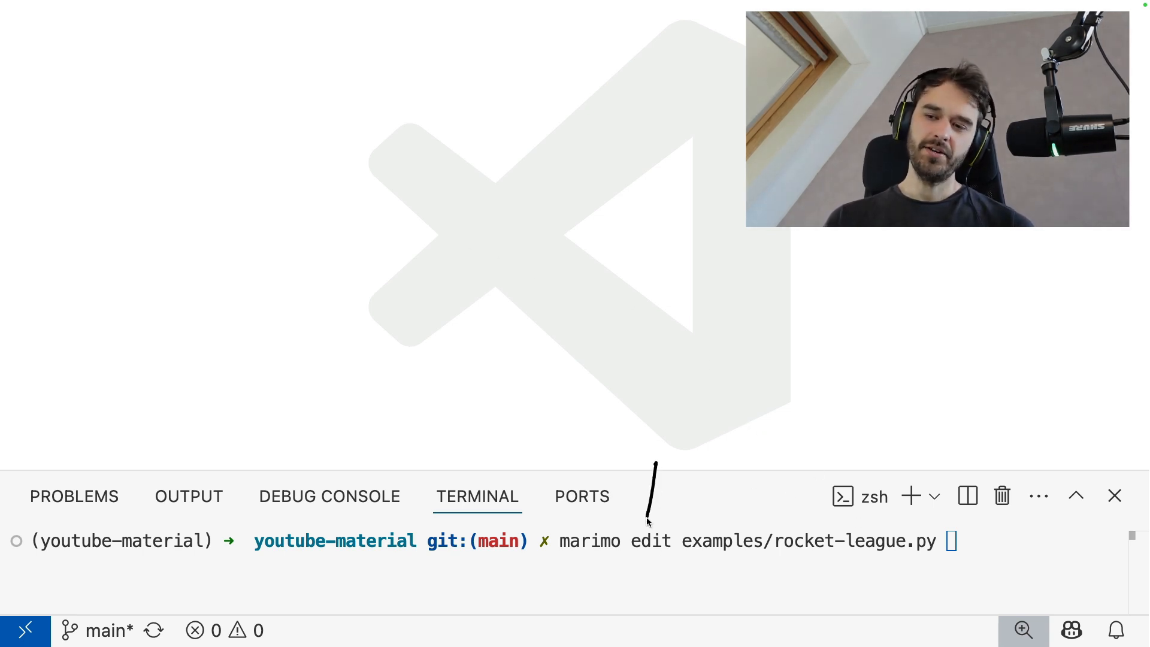